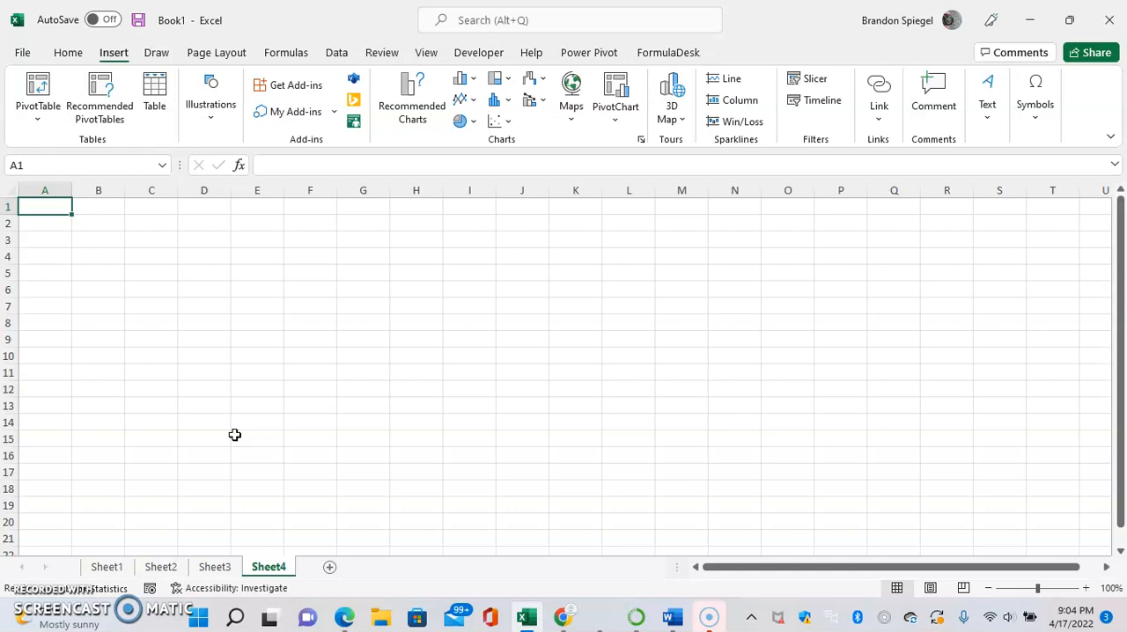
- Embed a Microsoft Graph Chart object at cell F13 via Insert Object, Create New
{"action": "left_click", "coordinate": [310, 421]}
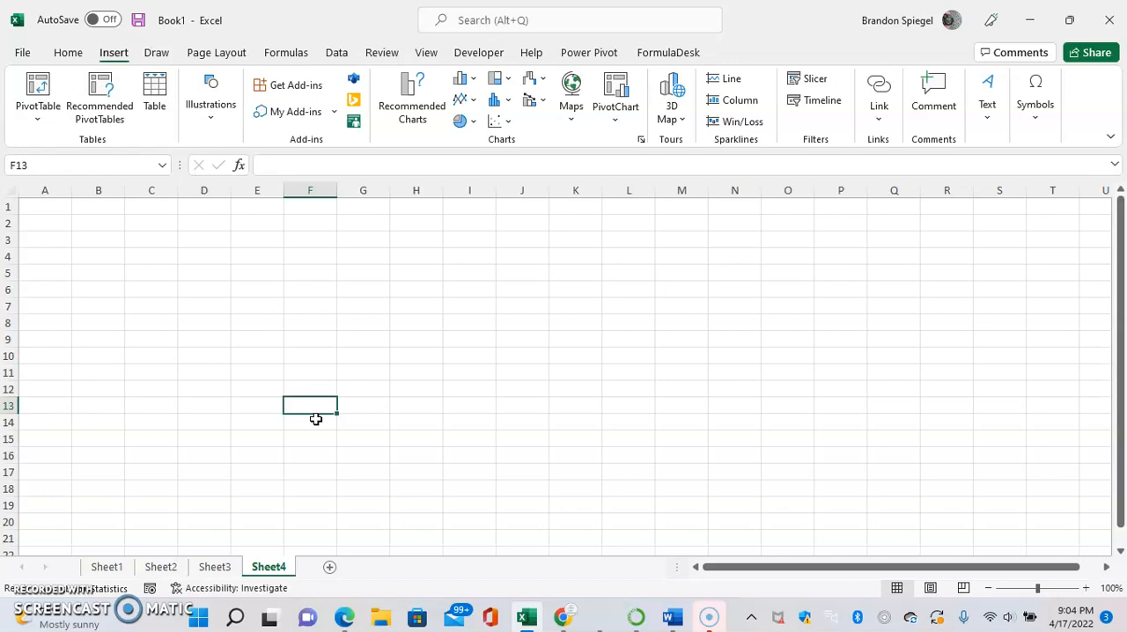
{"action": "mouse_move", "coordinate": [819, 222]}
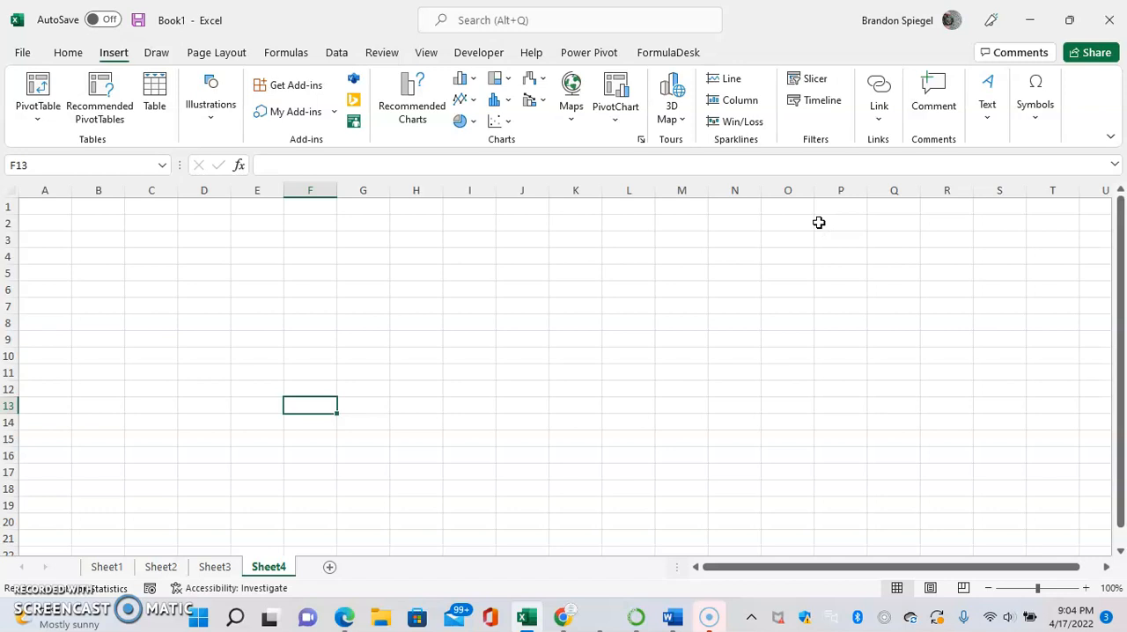
{"action": "mouse_move", "coordinate": [986, 94]}
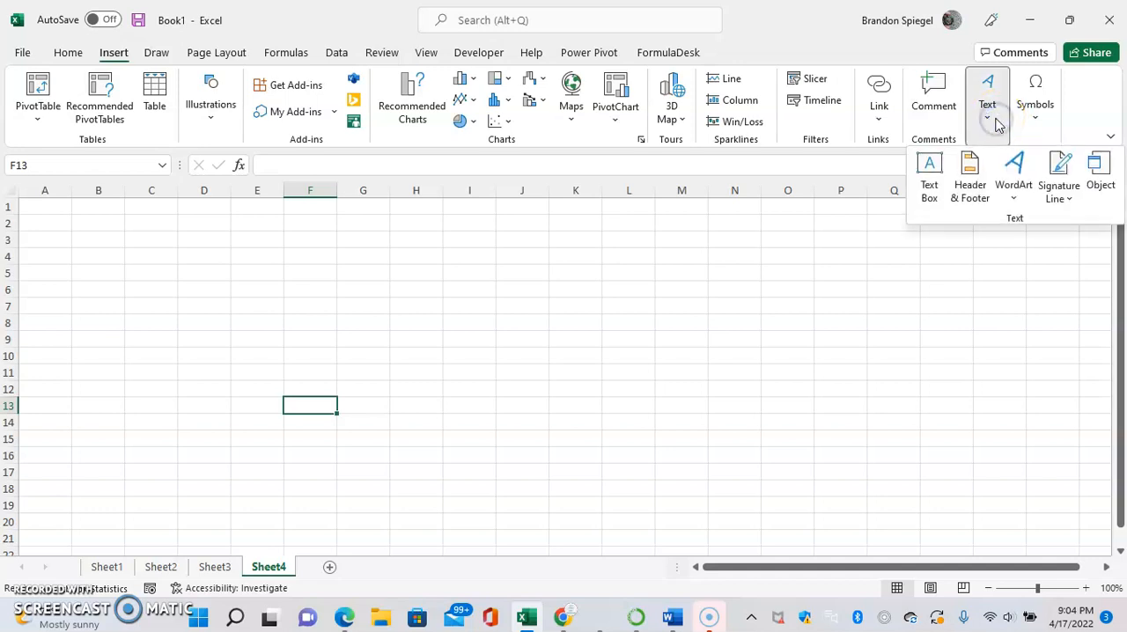
{"action": "mouse_move", "coordinate": [1101, 167]}
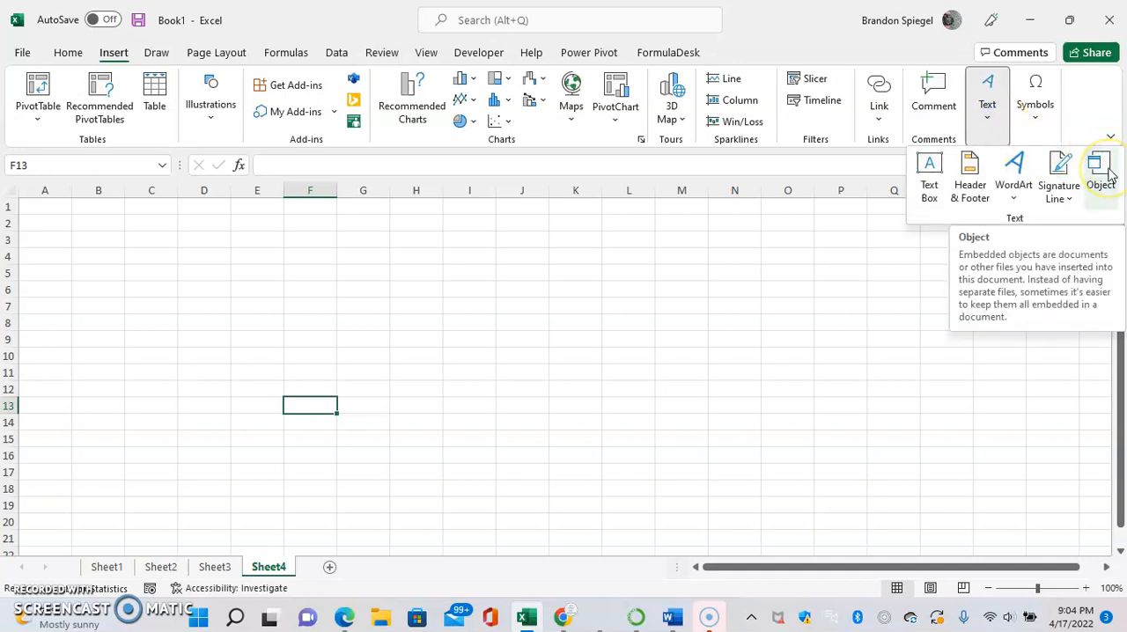
{"action": "left_click", "coordinate": [1103, 167]}
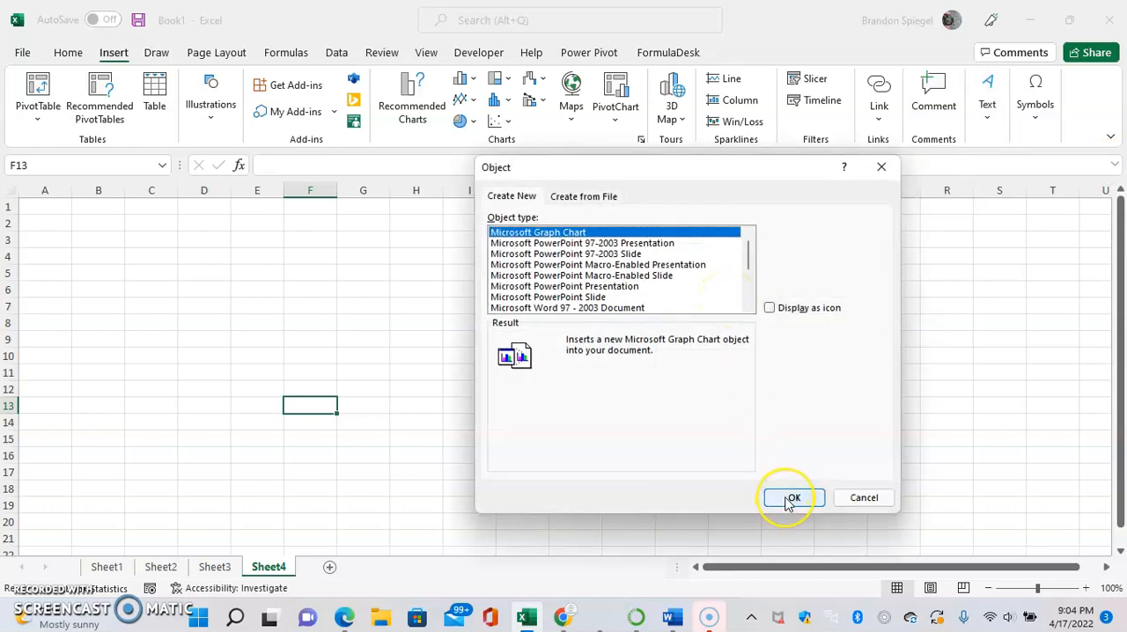
{"action": "left_click", "coordinate": [793, 497]}
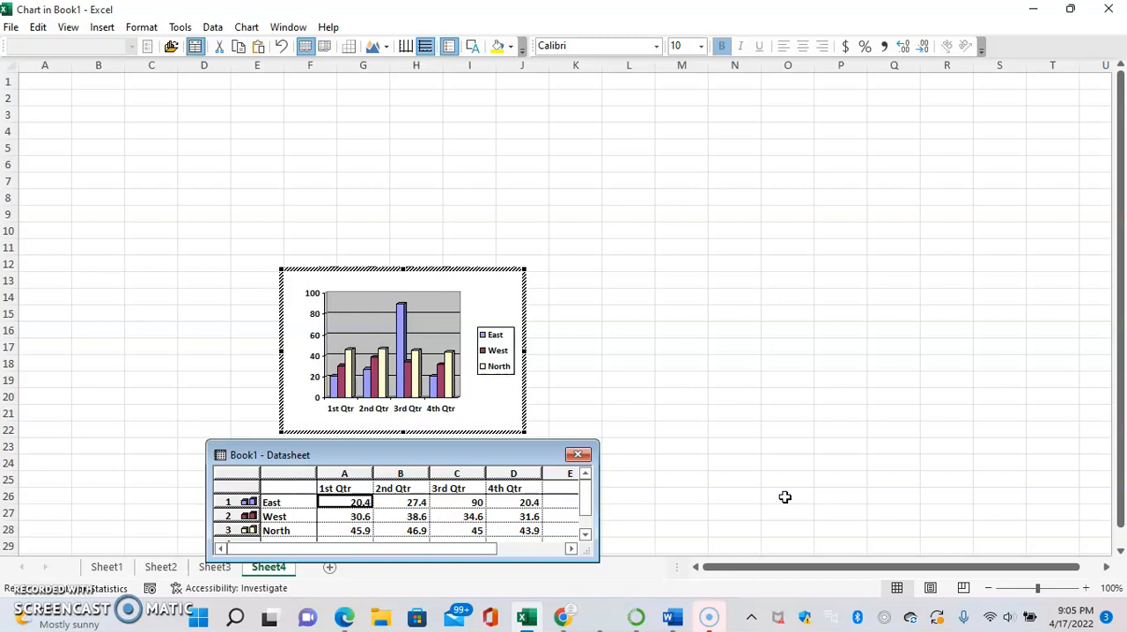
{"action": "mouse_move", "coordinate": [754, 449]}
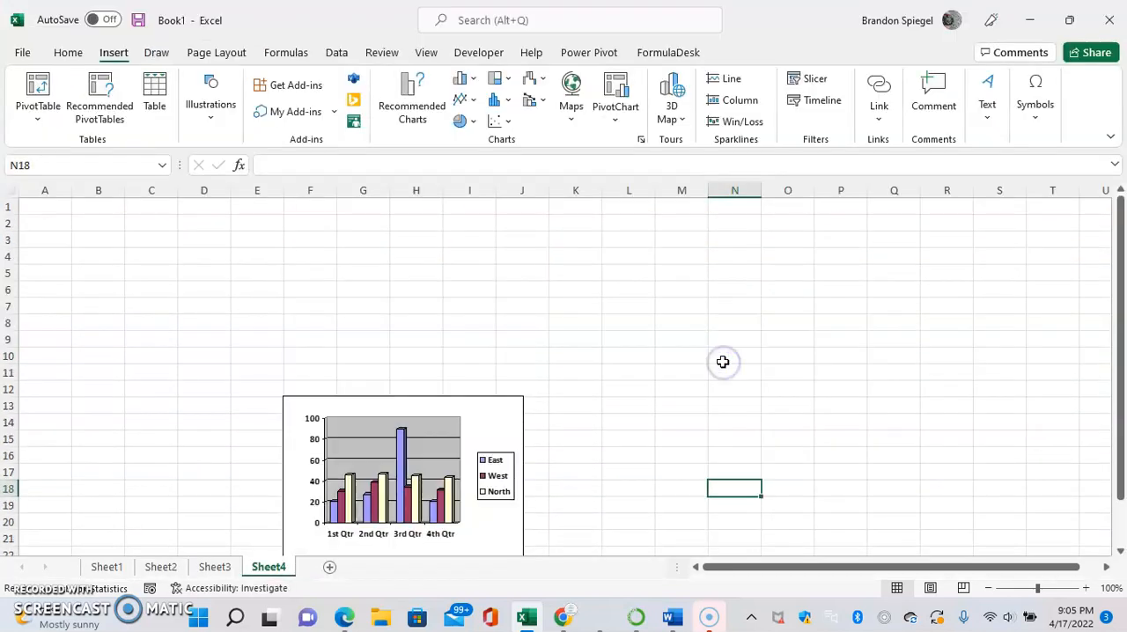
{"action": "scroll", "scroll_direction": "down", "scroll_amount": 3}
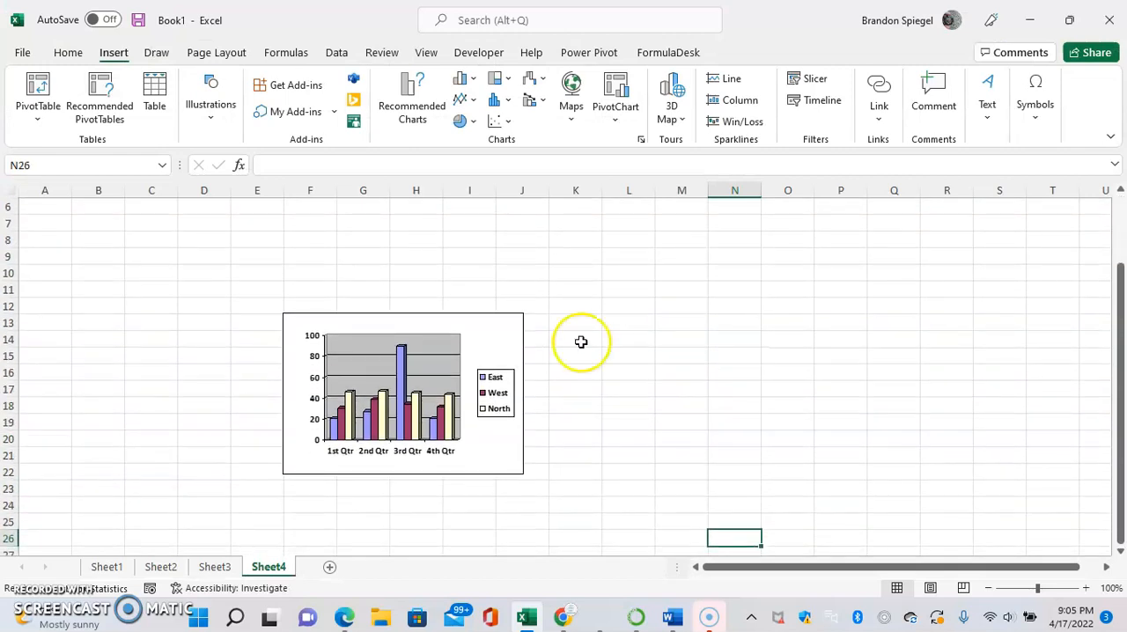
{"action": "double_click", "coordinate": [402, 391]}
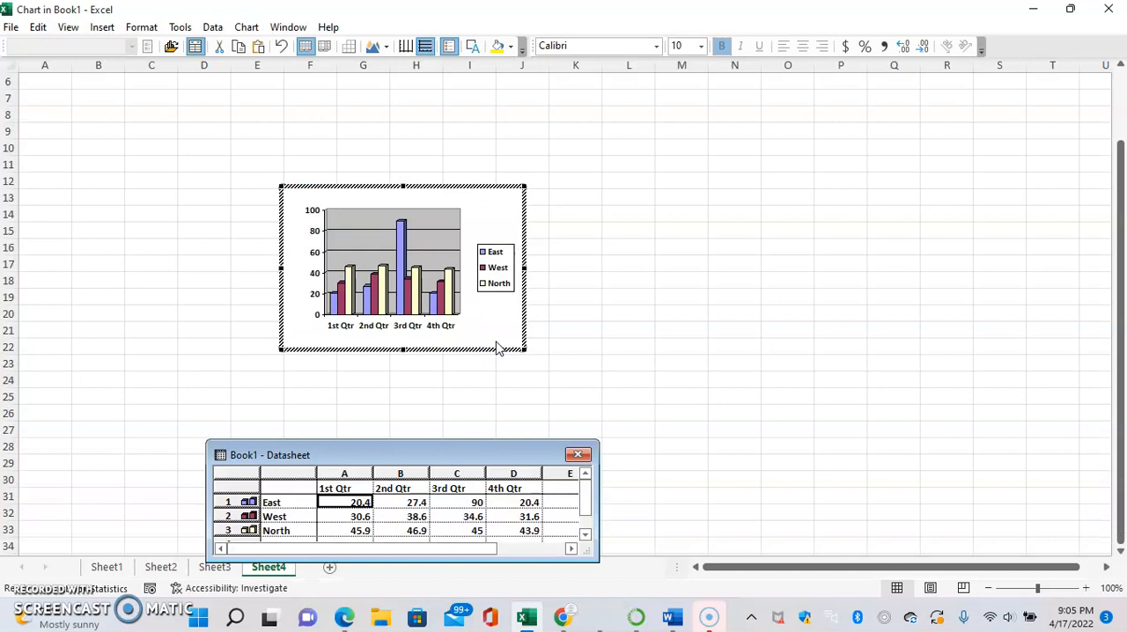
{"action": "mouse_move", "coordinate": [590, 370]}
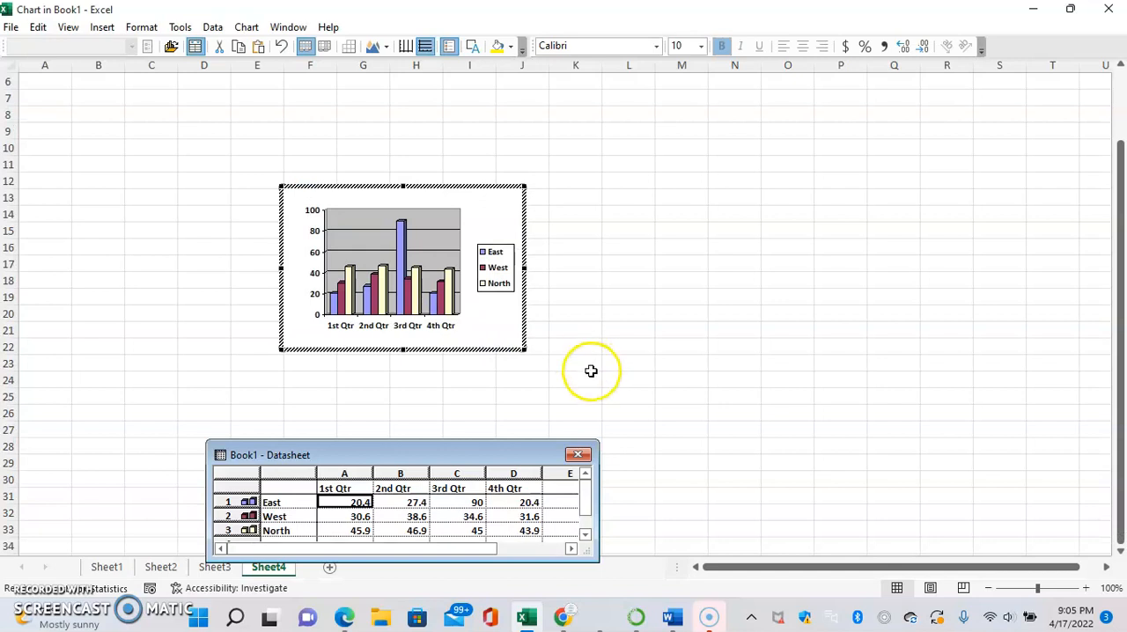
{"action": "mouse_move", "coordinate": [592, 370]}
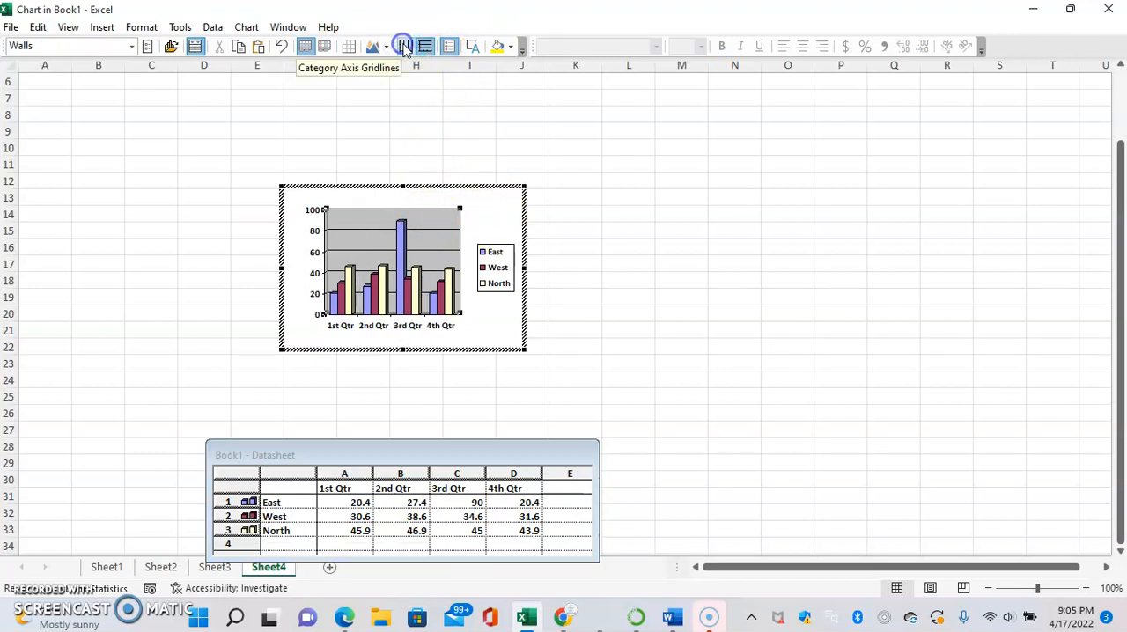
- Try radar, flat column and doughnut types, ending on a 3-D Column Chart
{"action": "left_click", "coordinate": [388, 46]}
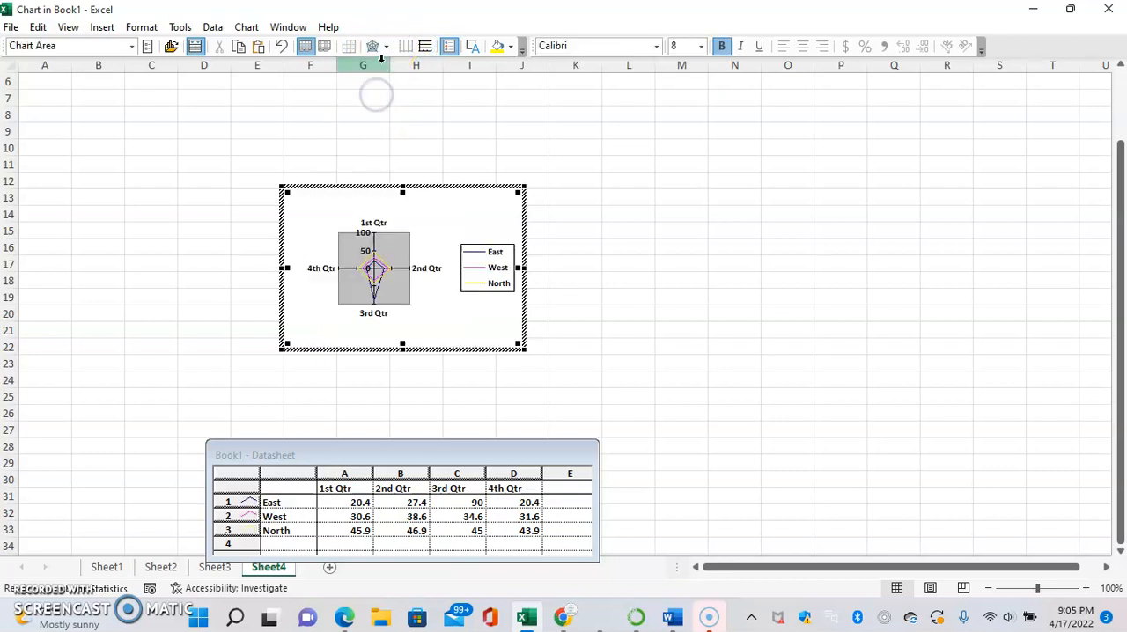
{"action": "left_click", "coordinate": [374, 46]}
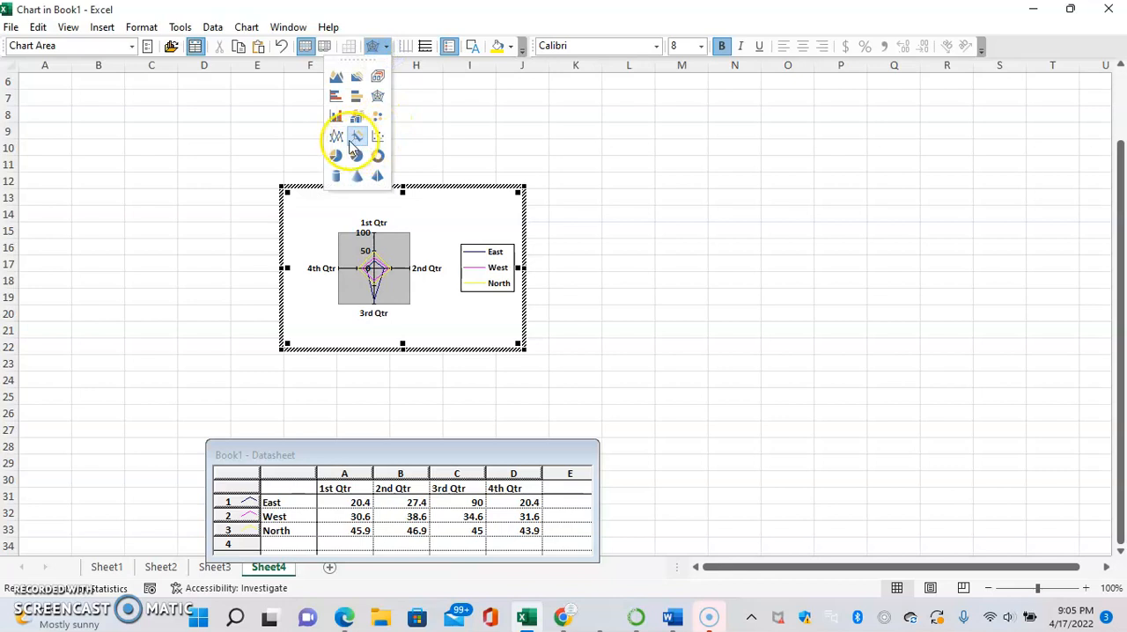
{"action": "left_click", "coordinate": [356, 155]}
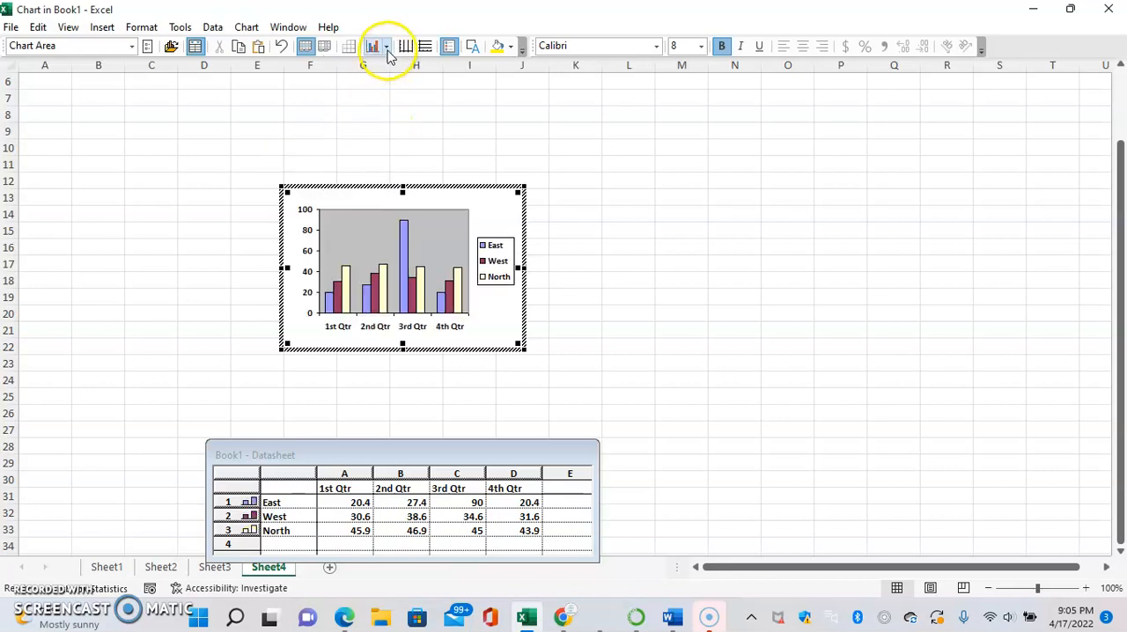
{"action": "left_click", "coordinate": [373, 46]}
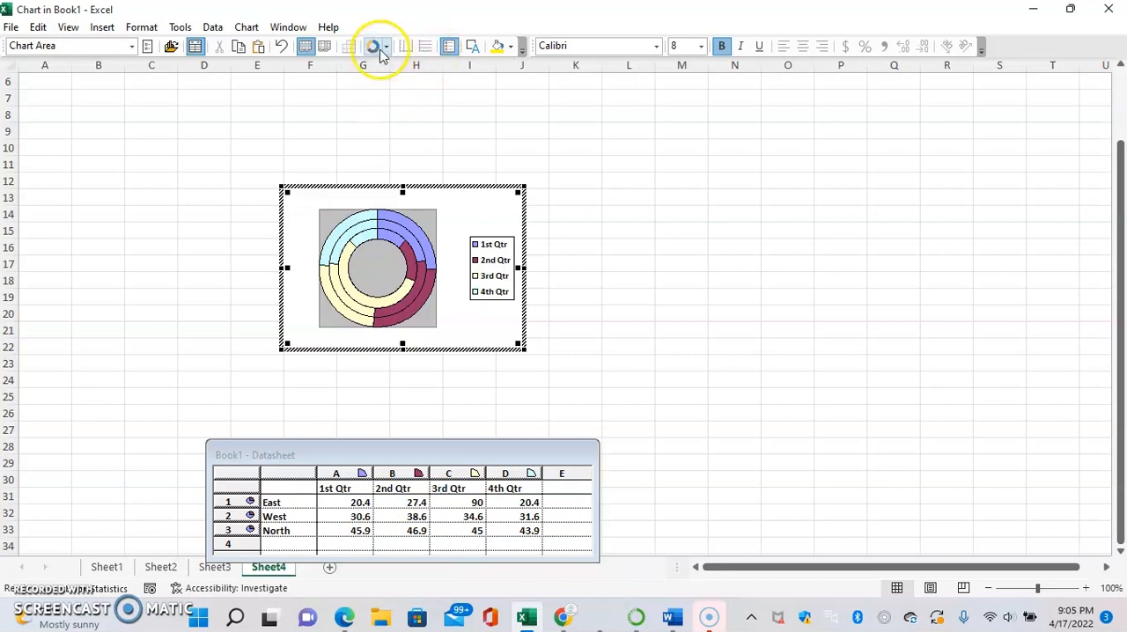
{"action": "left_click", "coordinate": [384, 46]}
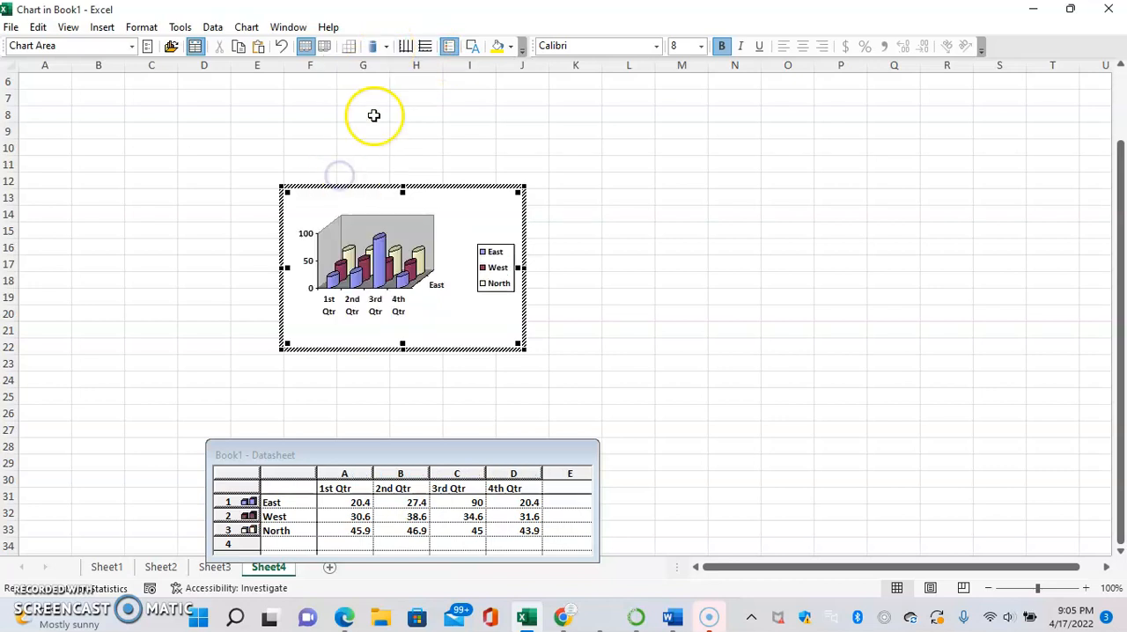
- Try 3-D cone and horizontal bar types, ending on flat columns grouped by quarter
{"action": "left_click", "coordinate": [386, 46]}
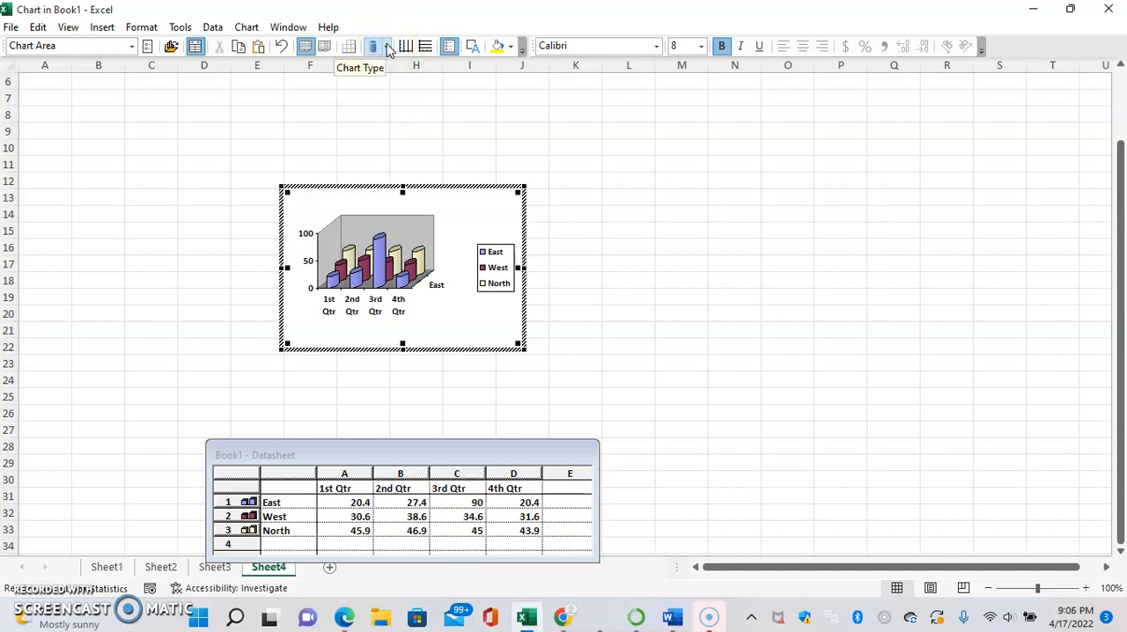
{"action": "left_click", "coordinate": [387, 46]}
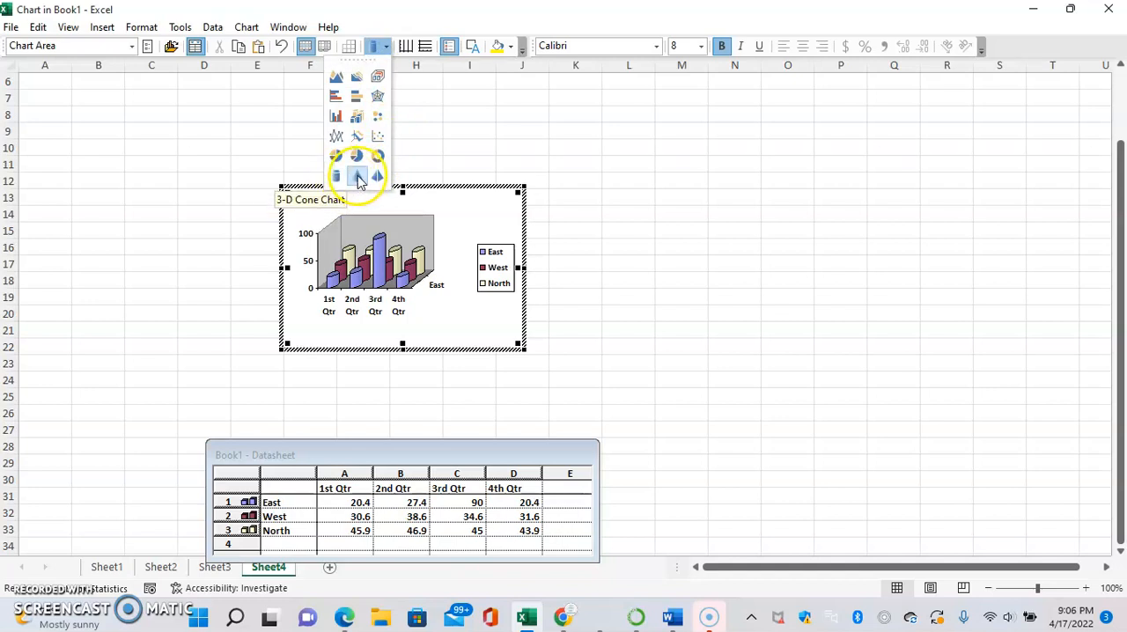
{"action": "left_click", "coordinate": [356, 175]}
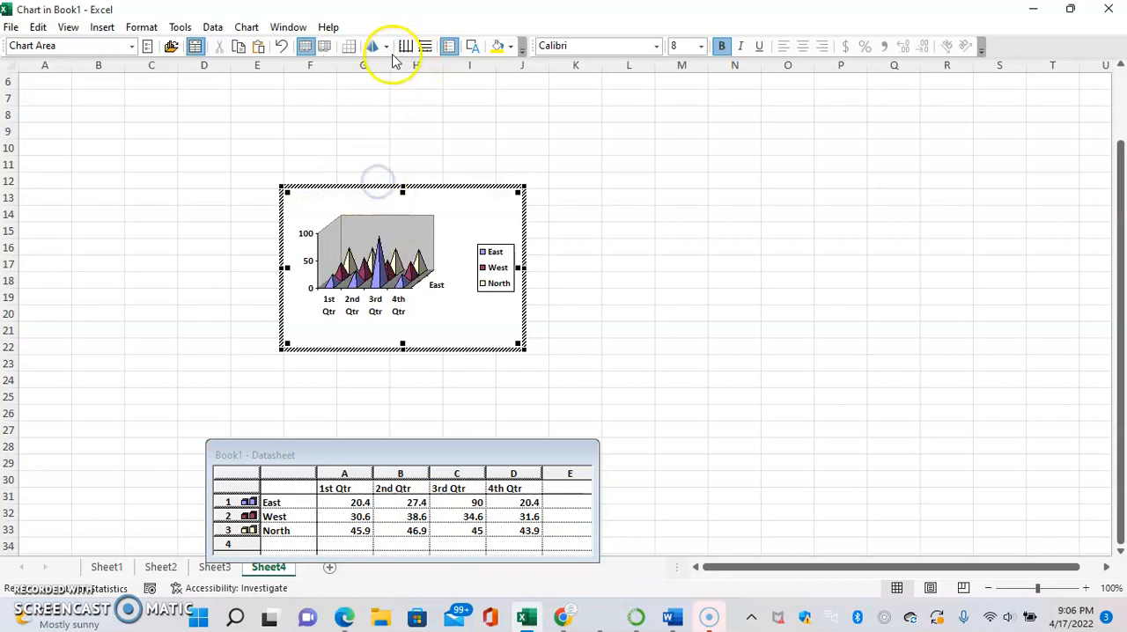
{"action": "left_click", "coordinate": [373, 46]}
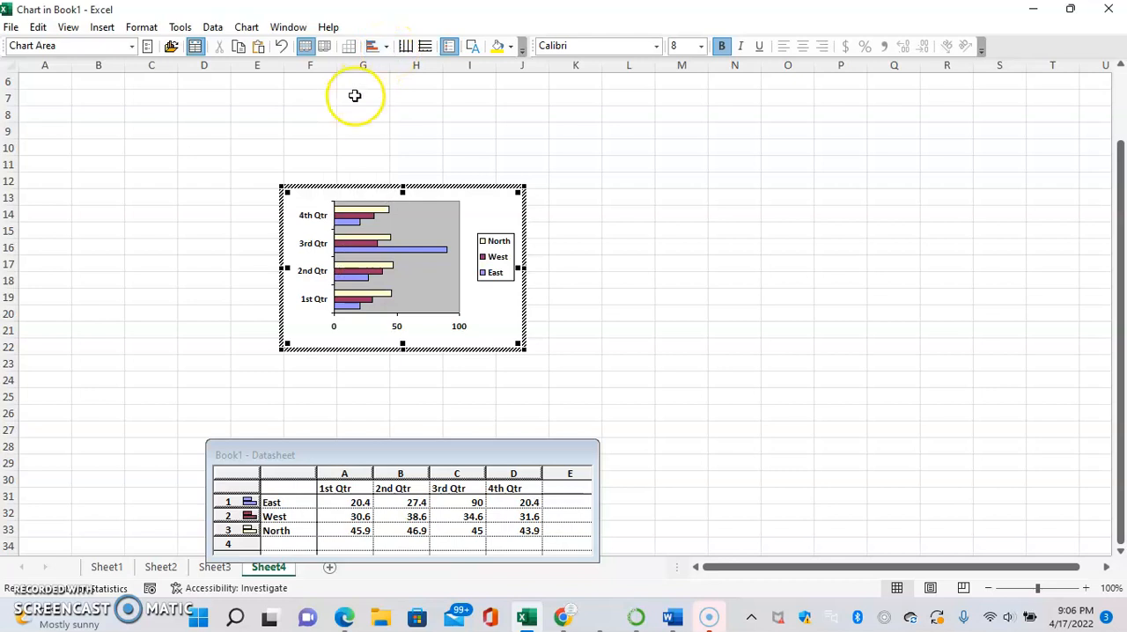
{"action": "mouse_move", "coordinate": [345, 108]}
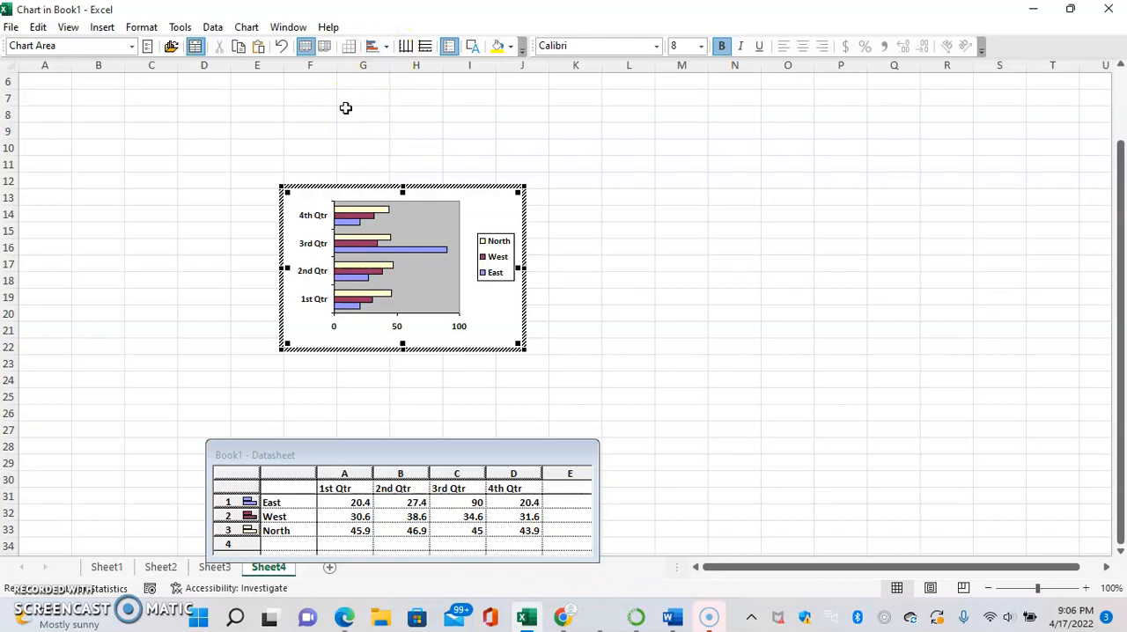
{"action": "left_click", "coordinate": [377, 46]}
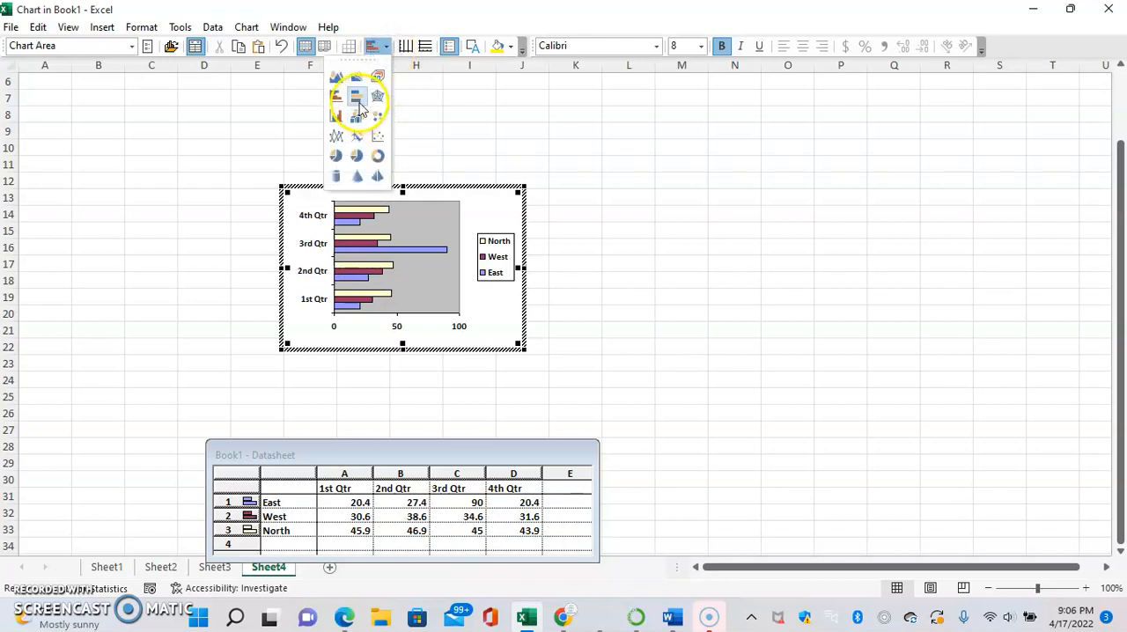
{"action": "left_click", "coordinate": [356, 95]}
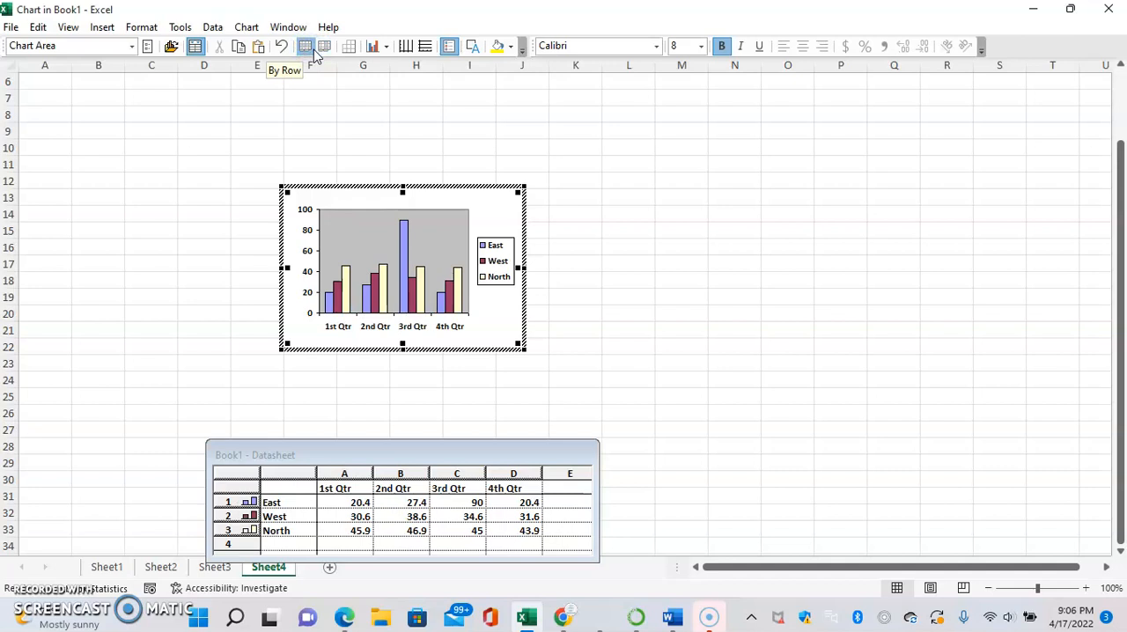
{"action": "mouse_move", "coordinate": [324, 46]}
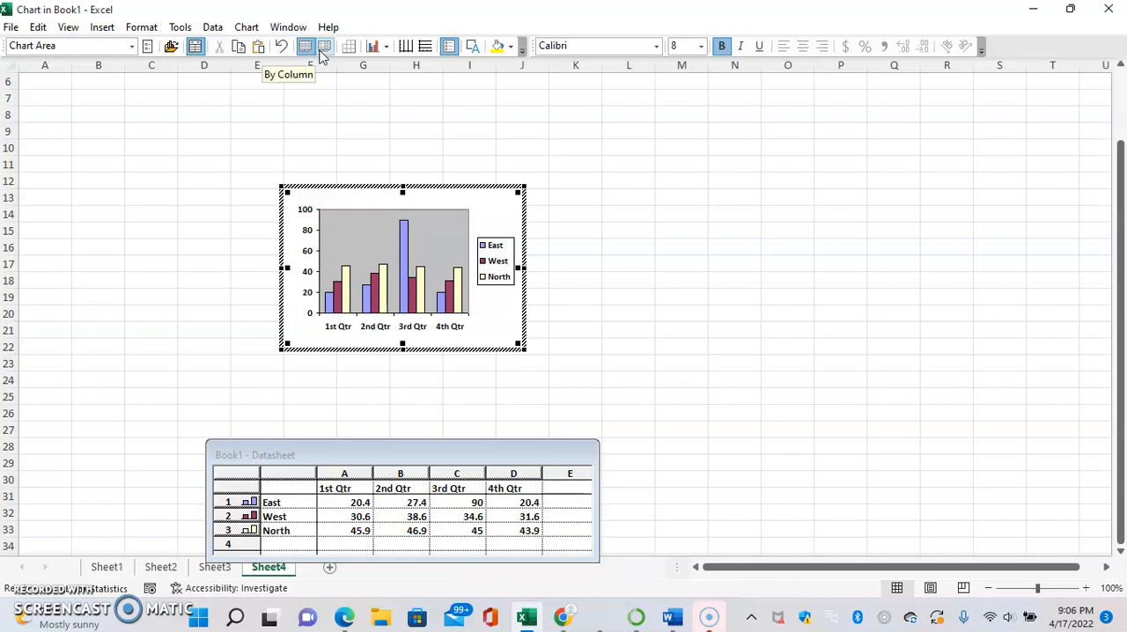
- Switch series to By Column so bars group by region, then make it a Doughnut chart
{"action": "left_click", "coordinate": [324, 46]}
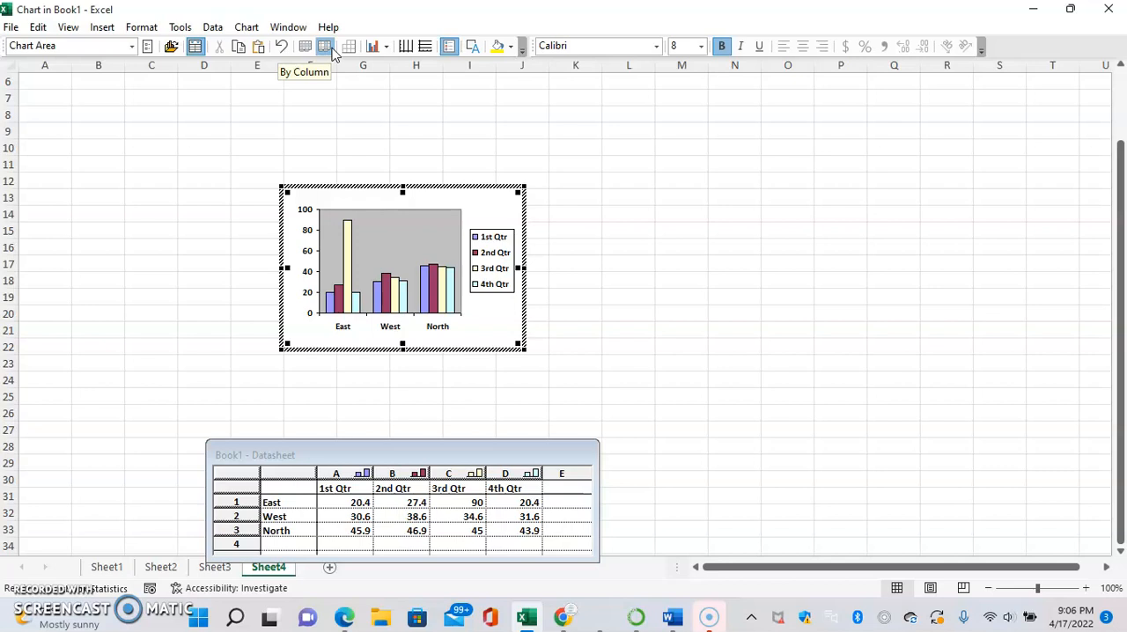
{"action": "mouse_move", "coordinate": [373, 45]}
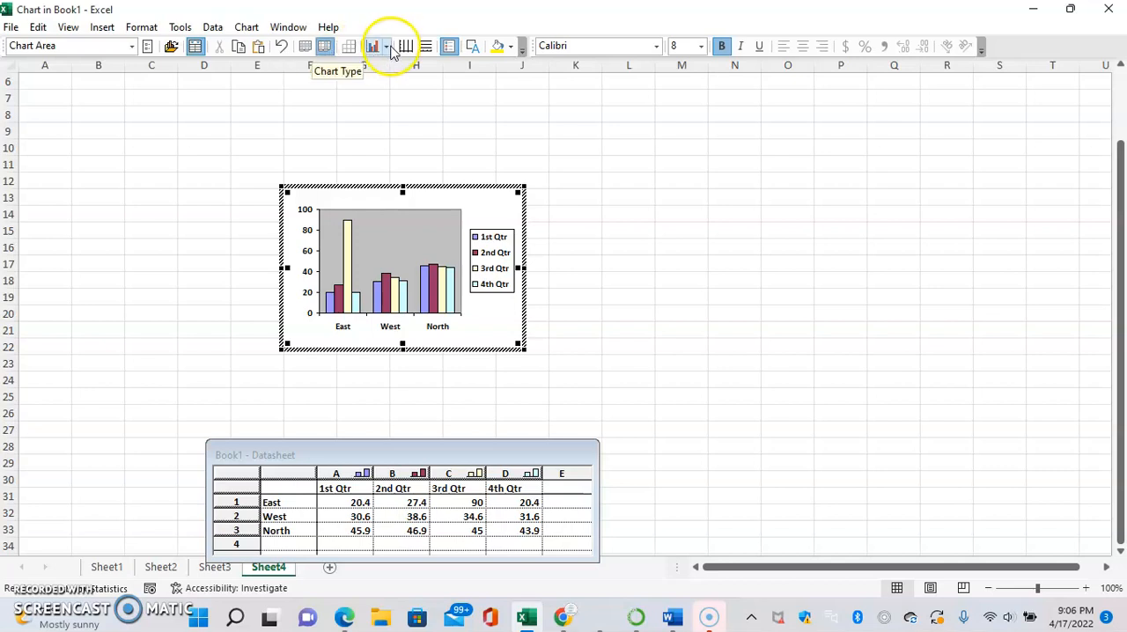
{"action": "left_click", "coordinate": [388, 46]}
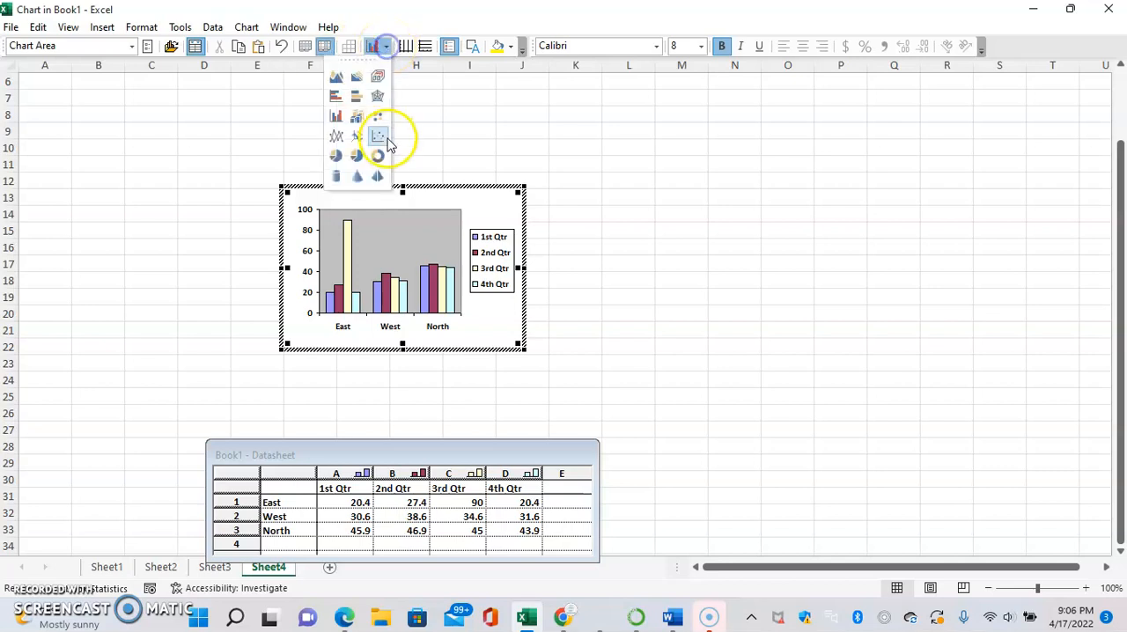
{"action": "left_click", "coordinate": [377, 135]}
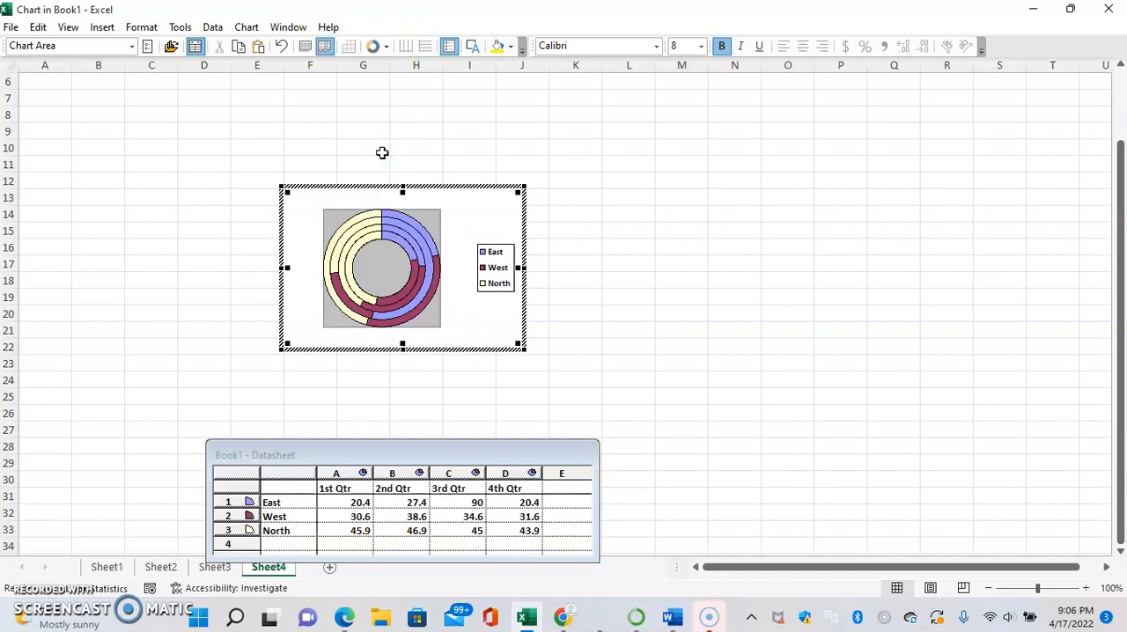
{"action": "left_click", "coordinate": [377, 46]}
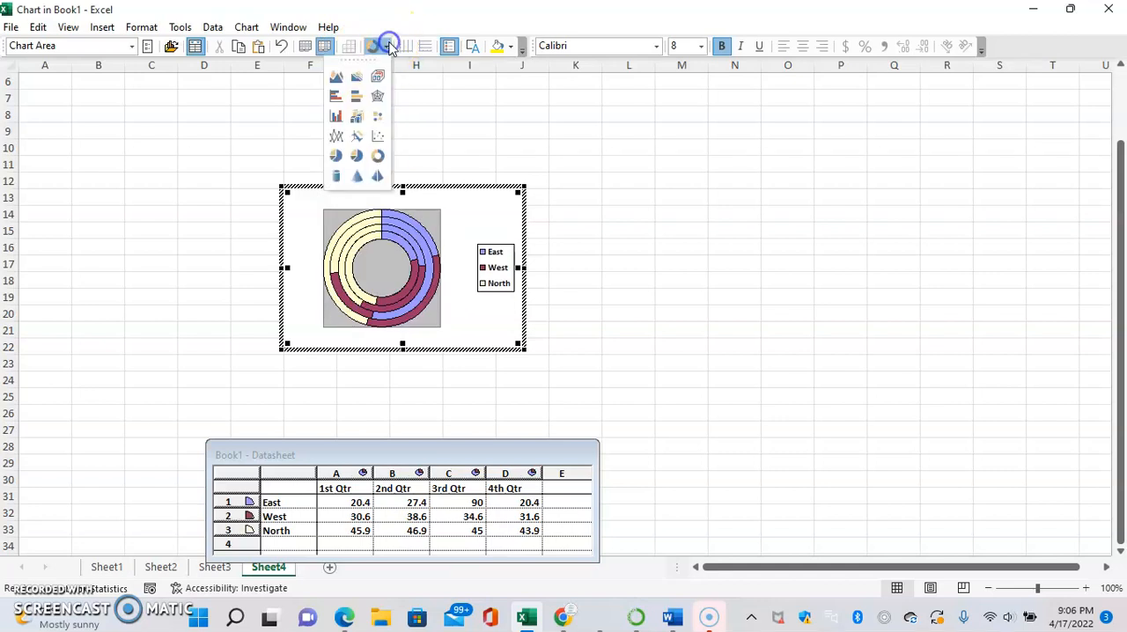
{"action": "left_click", "coordinate": [335, 116]}
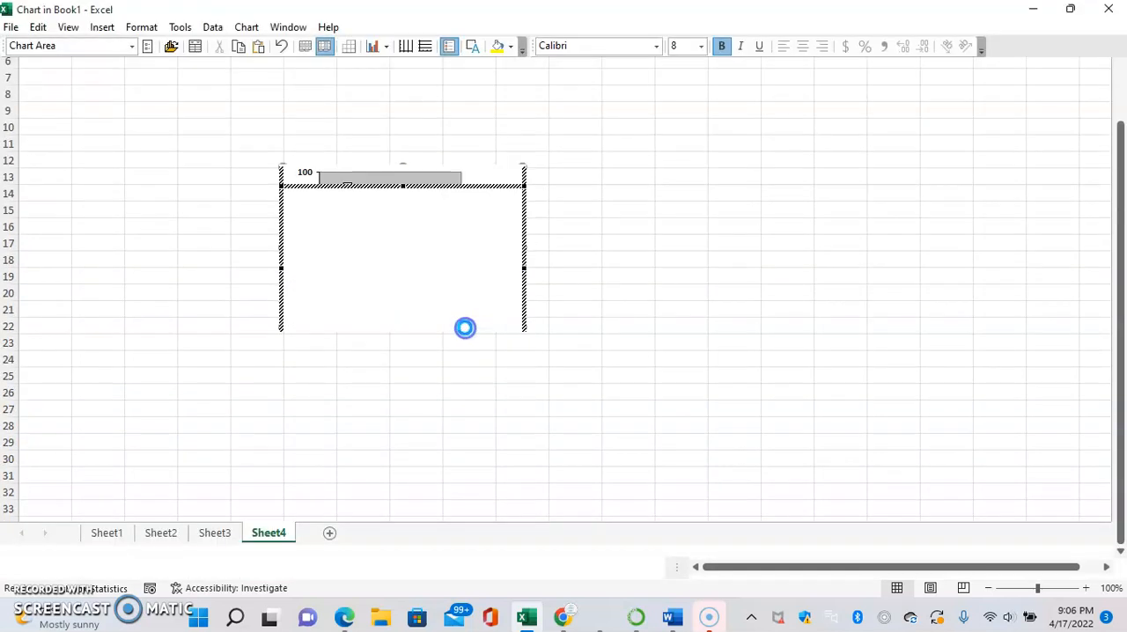
- Reactivate the embedded Graph chart showing columns grouped by East, West and North
{"action": "double_click", "coordinate": [401, 255]}
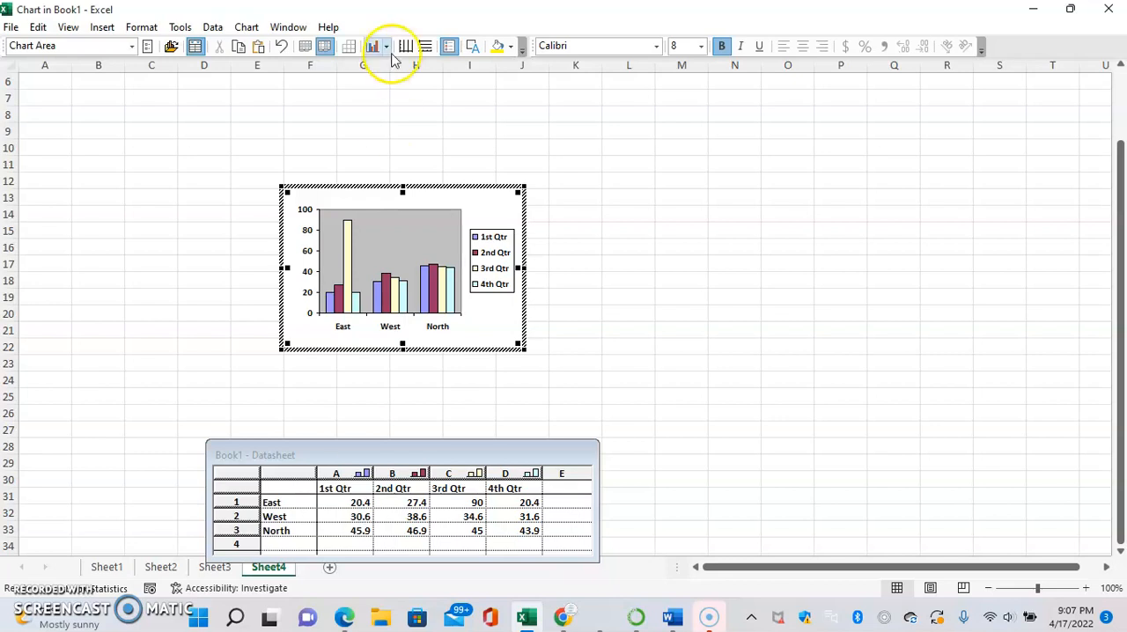
{"action": "mouse_move", "coordinate": [374, 46]}
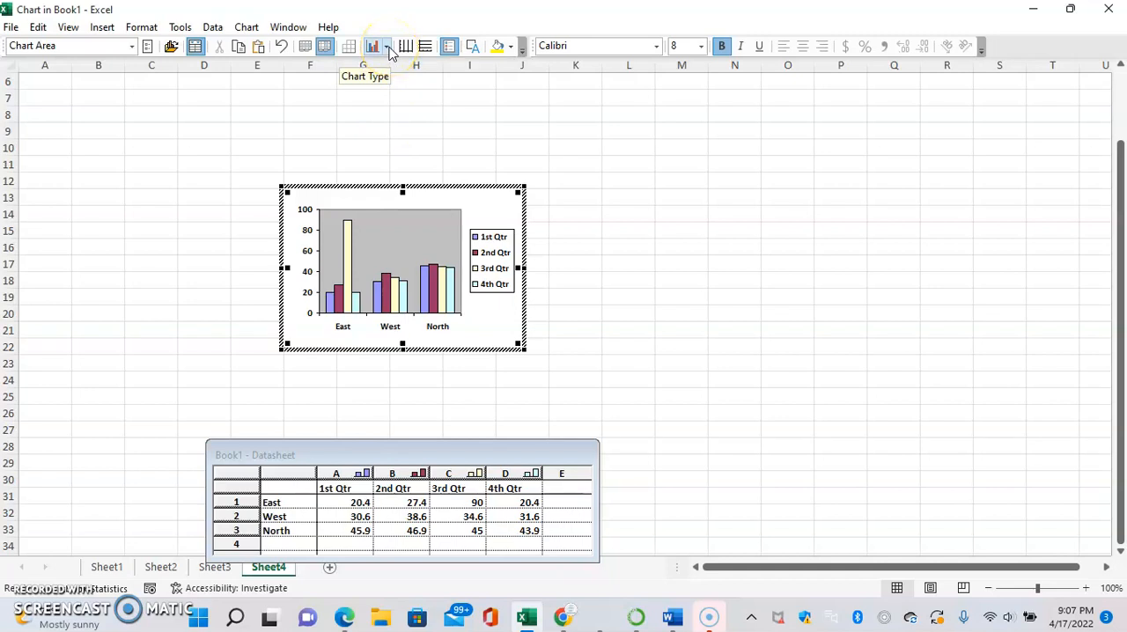
{"action": "mouse_move", "coordinate": [384, 63]}
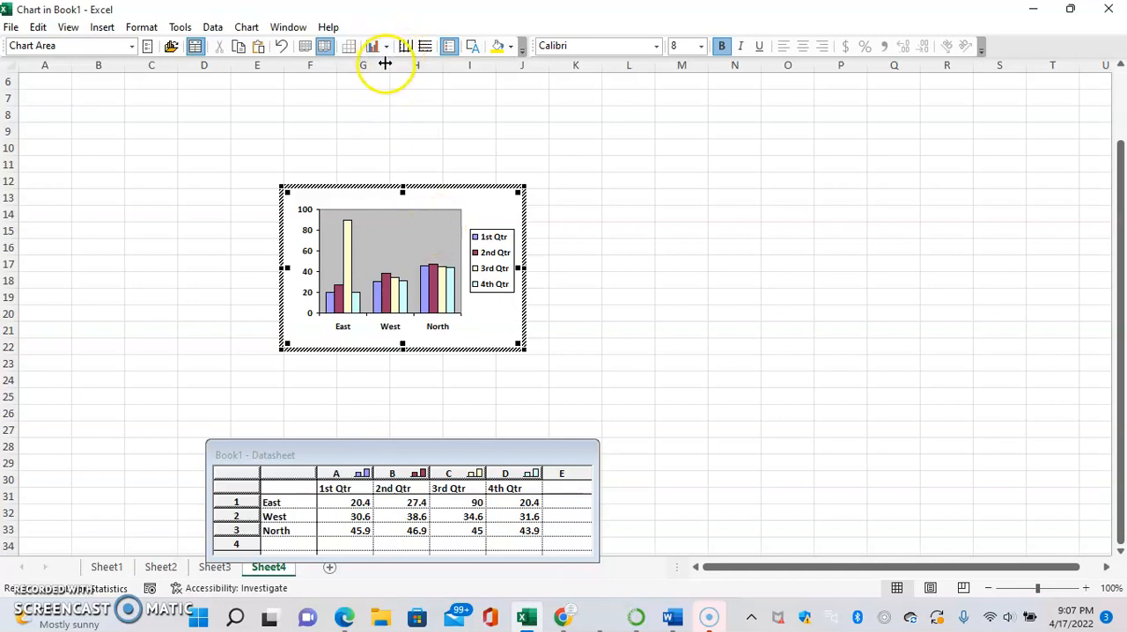
{"action": "left_click", "coordinate": [310, 46]}
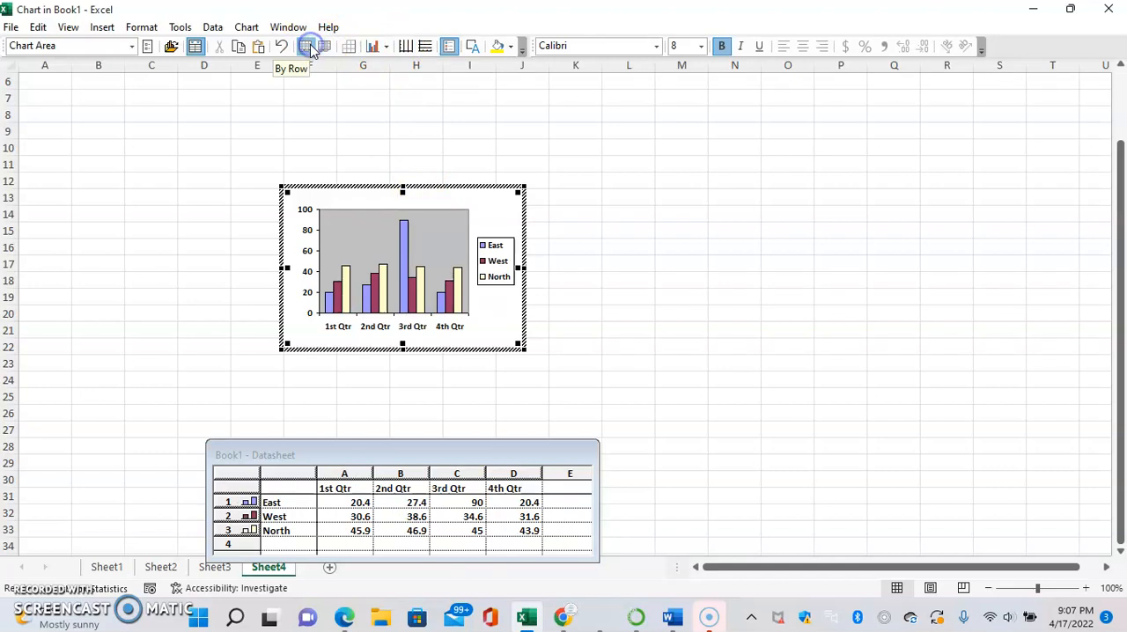
{"action": "left_click", "coordinate": [307, 46]}
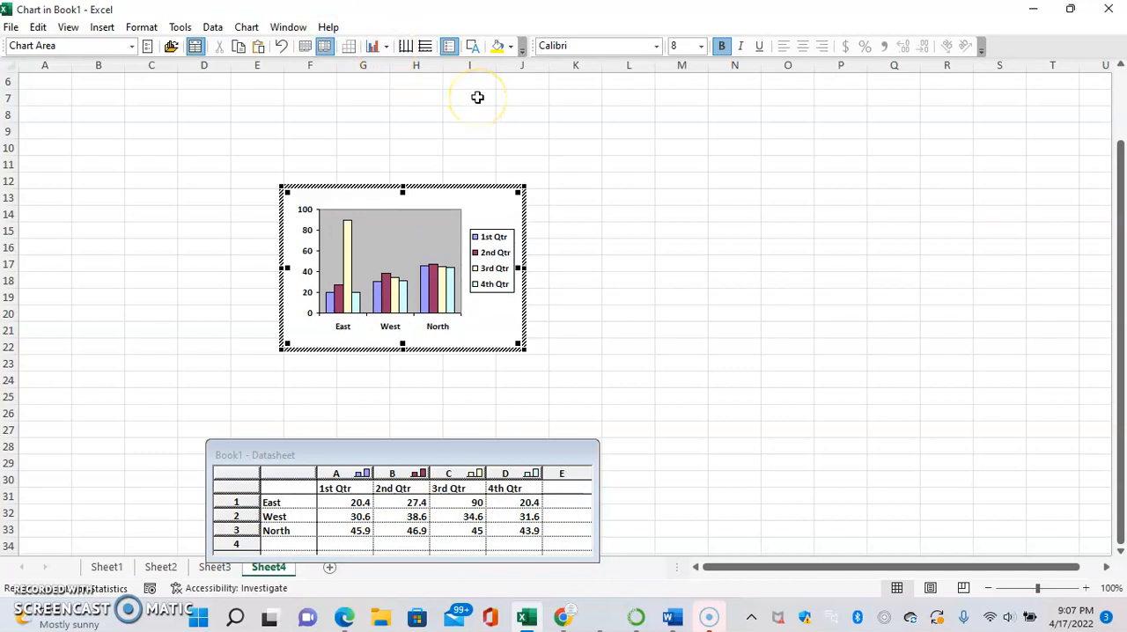
{"action": "mouse_move", "coordinate": [478, 97]}
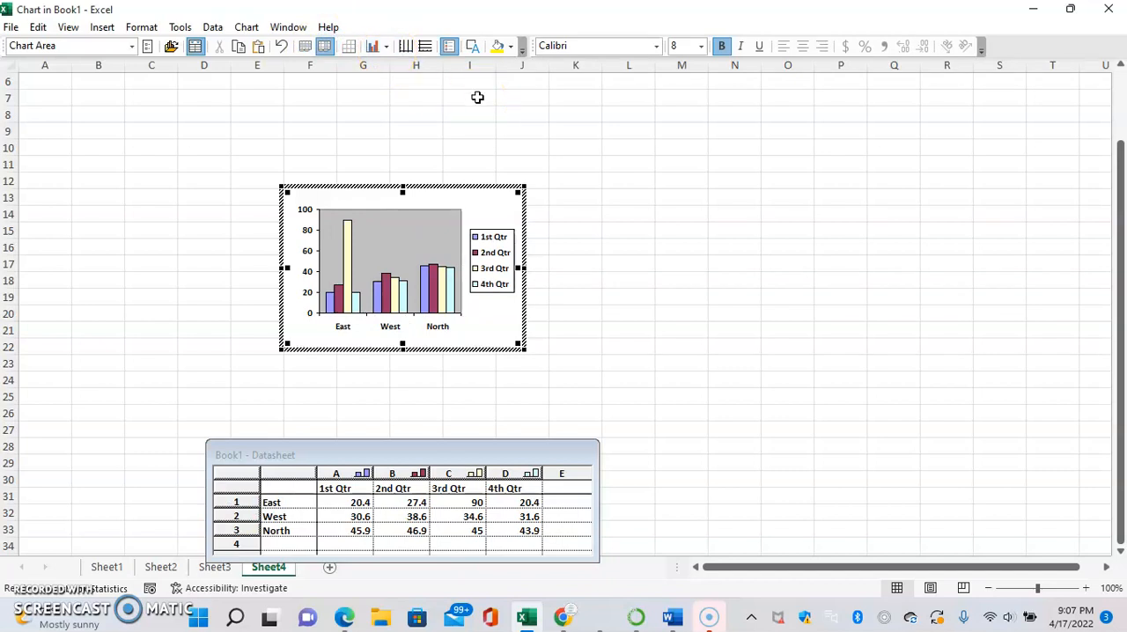
{"action": "left_click", "coordinate": [331, 384]}
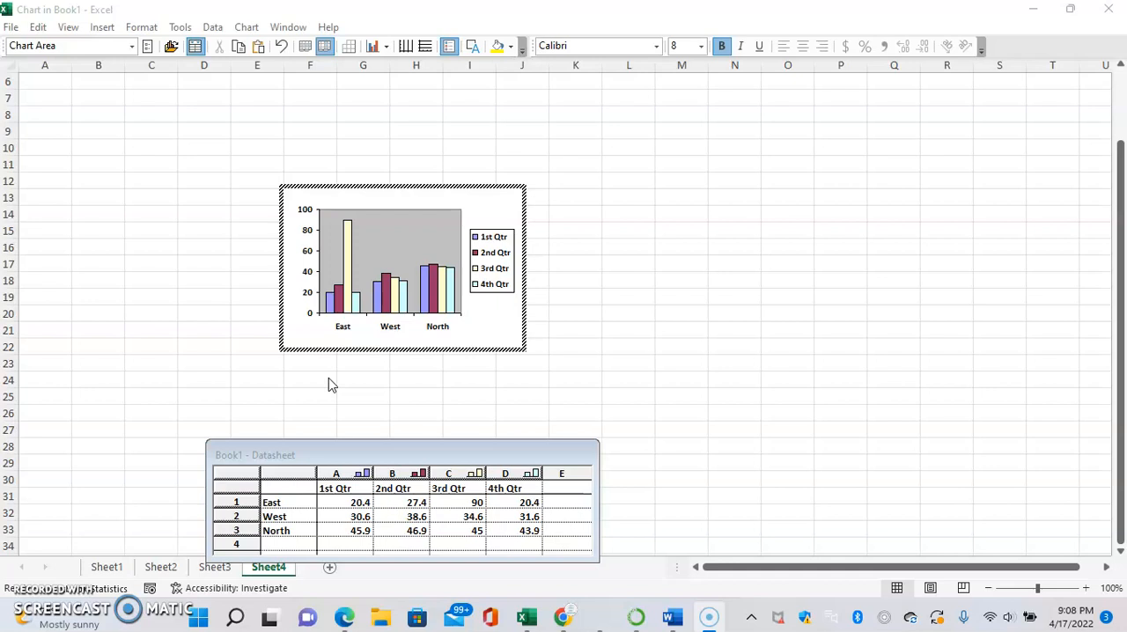
- Leave the Graph object and paste the quarterly East/West/North data at K13:O16
{"action": "left_click", "coordinate": [402, 268]}
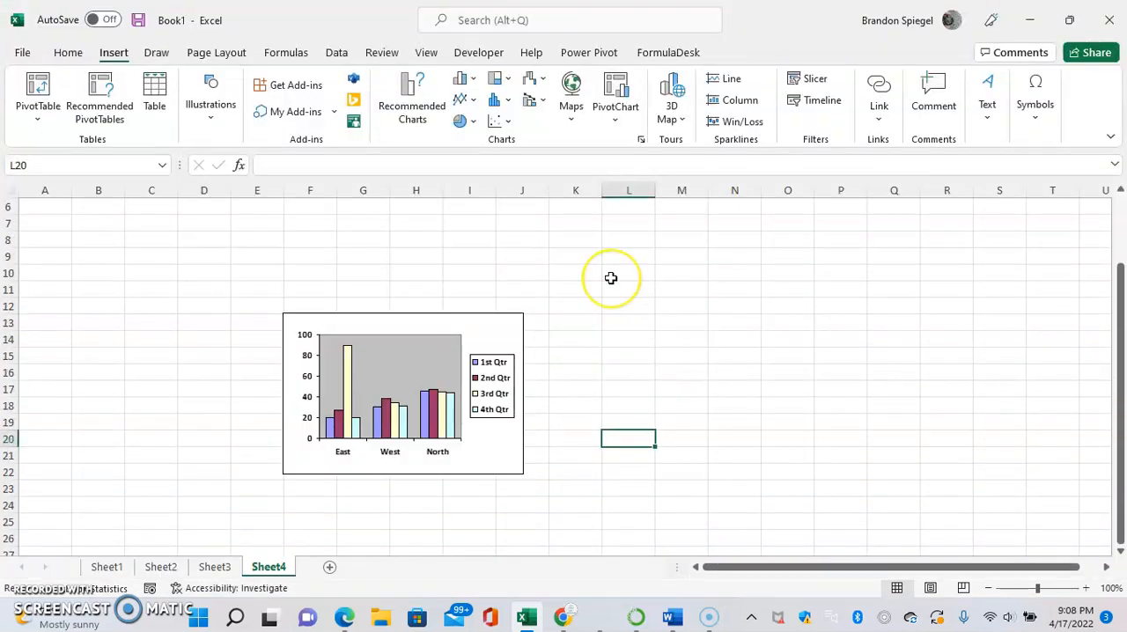
{"action": "key", "text": "ctrl+v"}
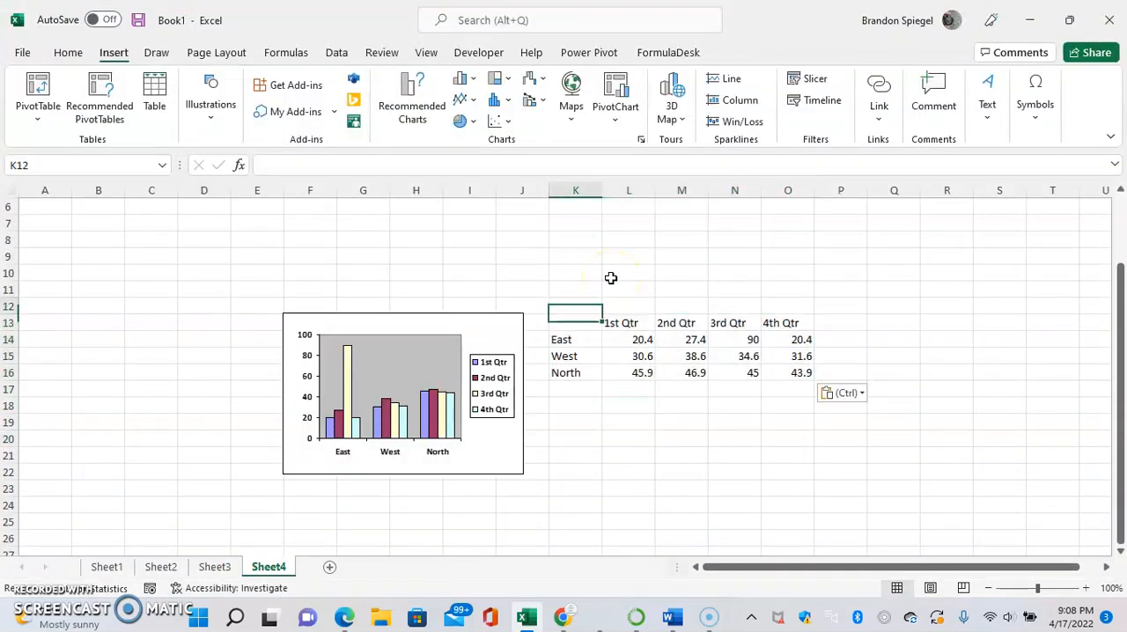
{"action": "left_click", "coordinate": [575, 322]}
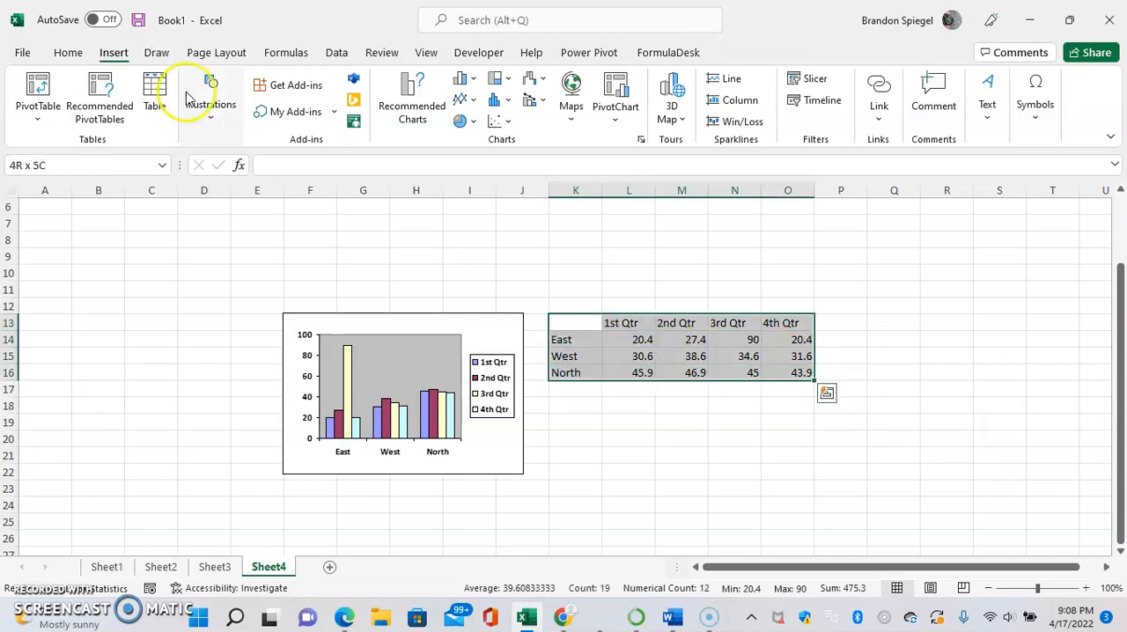
- Insert a modern Clustered Column chart from the pasted data beside the old chart
{"action": "left_click", "coordinate": [459, 79]}
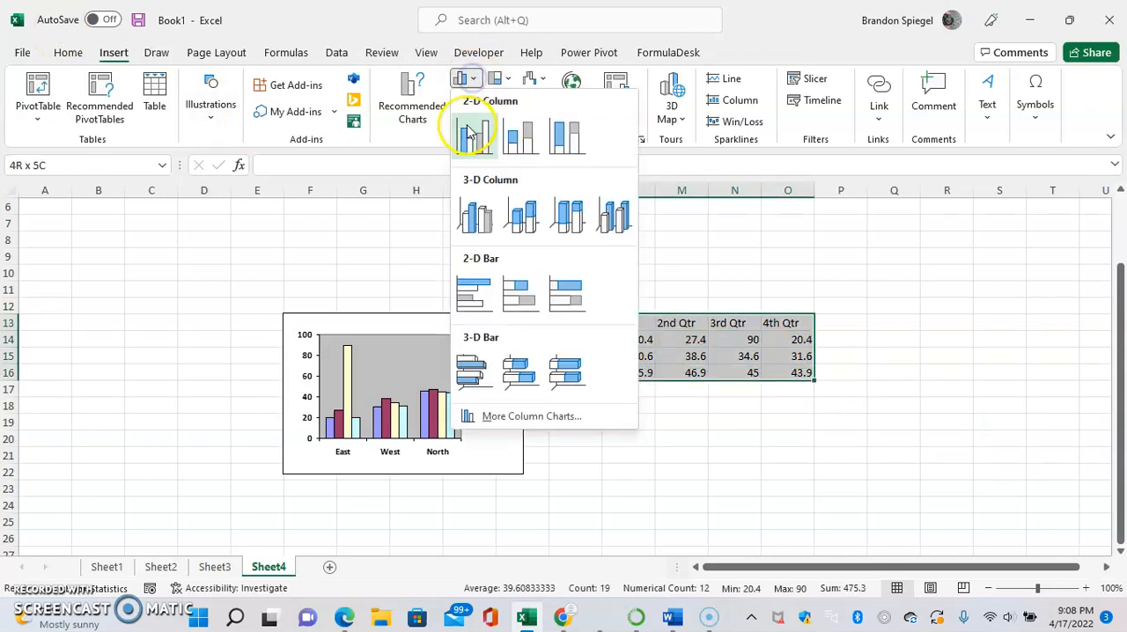
{"action": "left_click", "coordinate": [472, 138]}
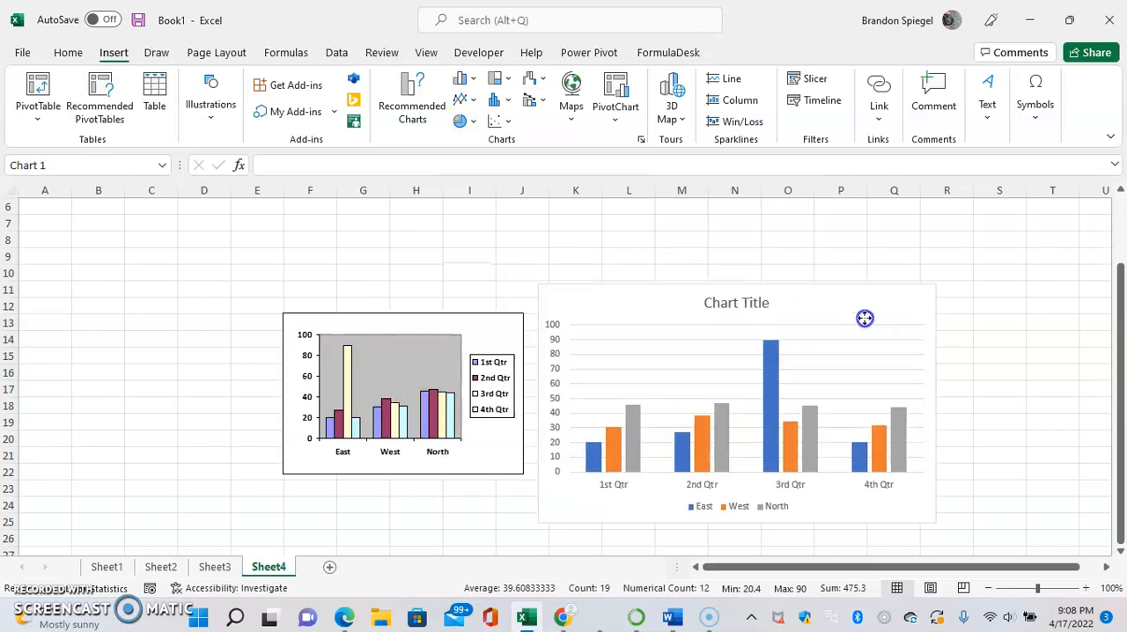
{"action": "left_click", "coordinate": [865, 317]}
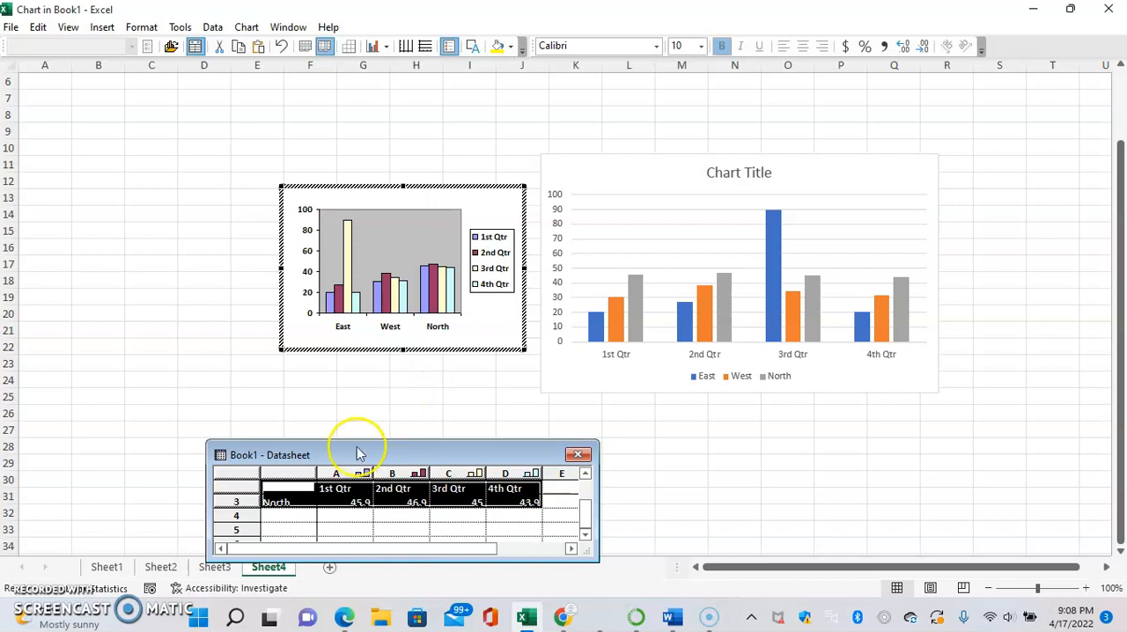
{"action": "mouse_move", "coordinate": [196, 423]}
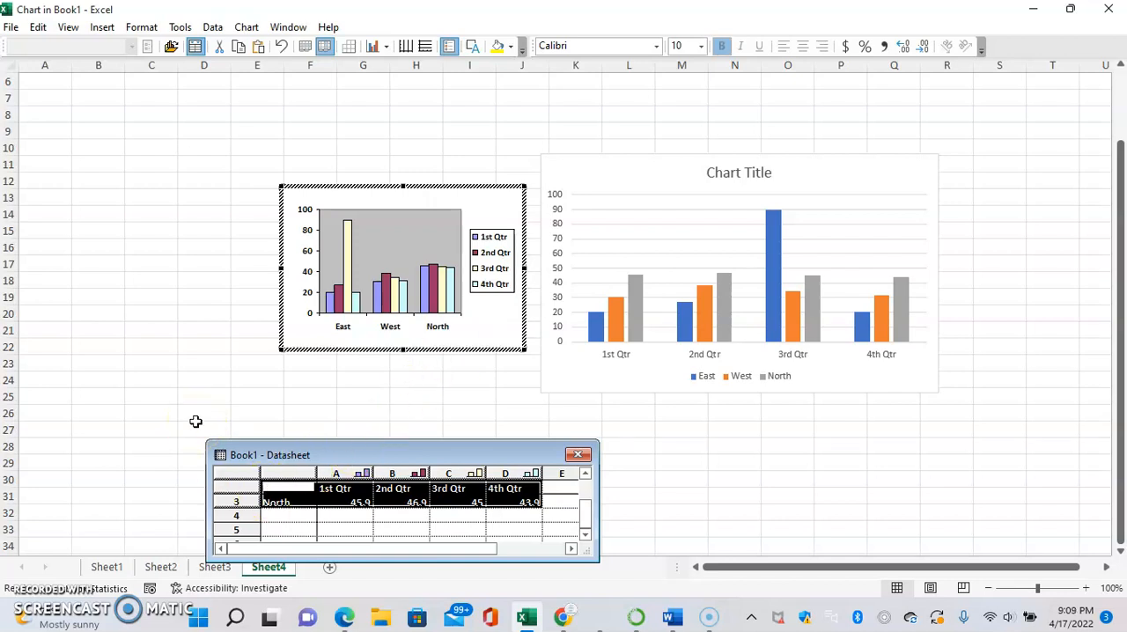